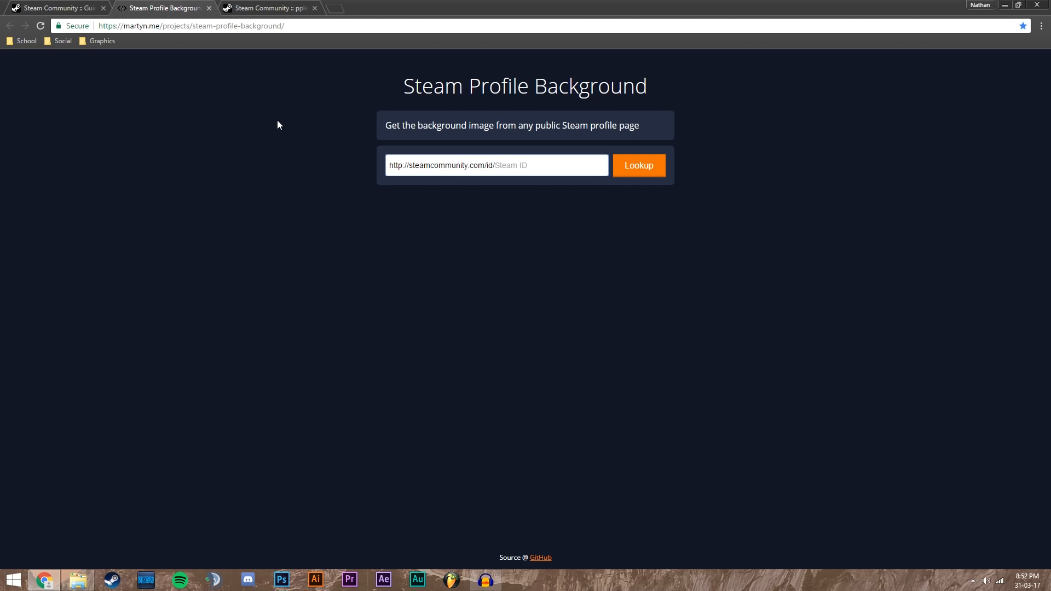
mouse_move(337, 132)
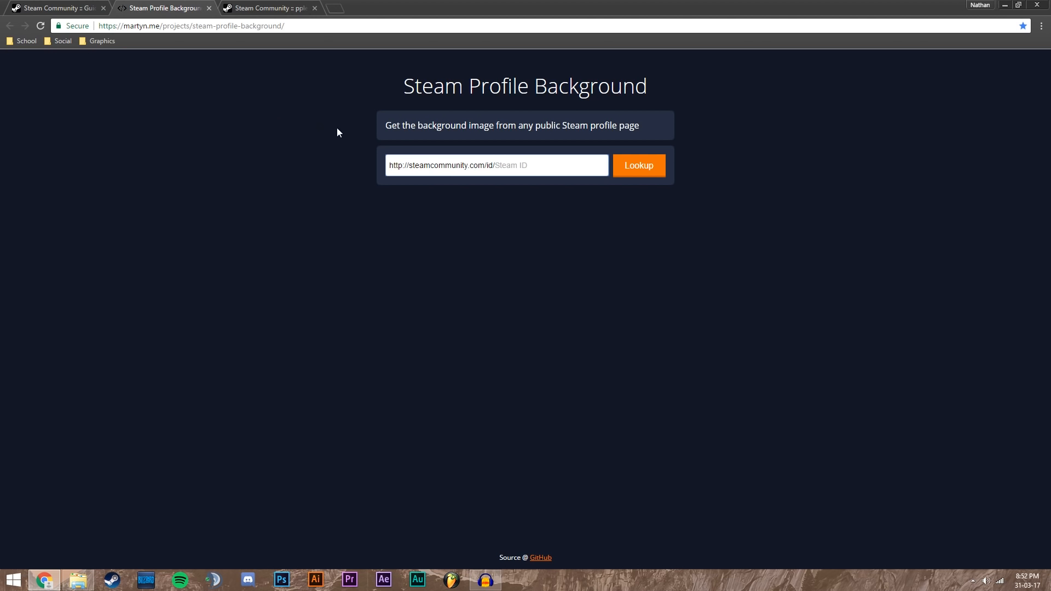
click(269, 8)
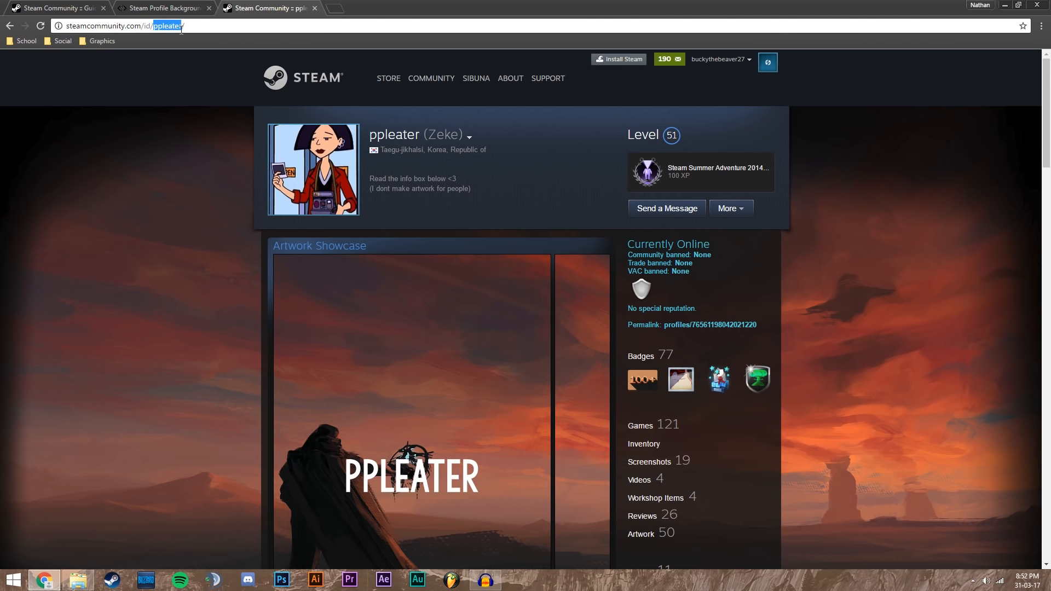
click(161, 7)
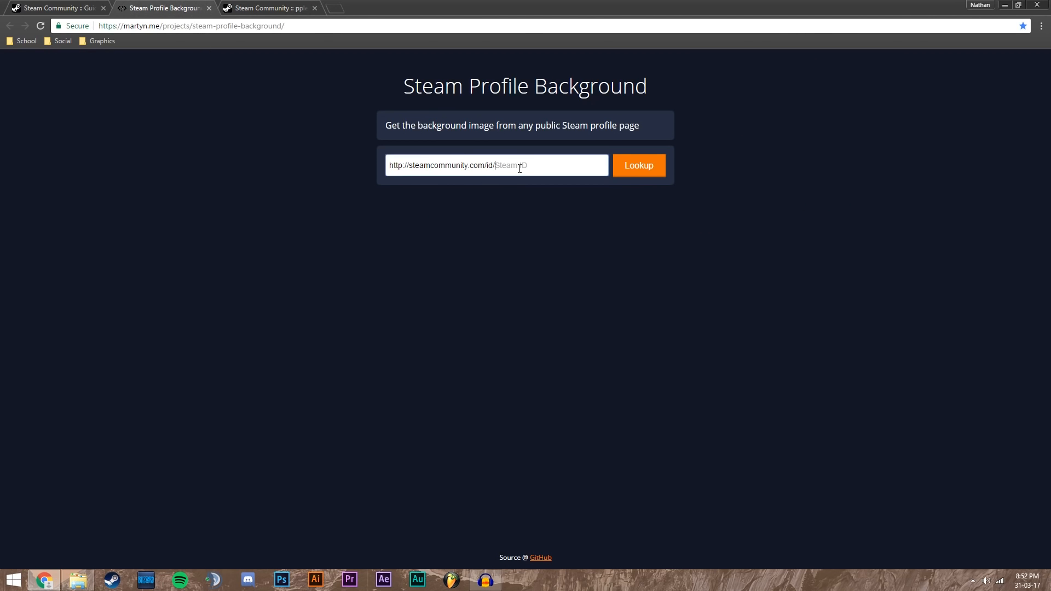
text(ppleater)
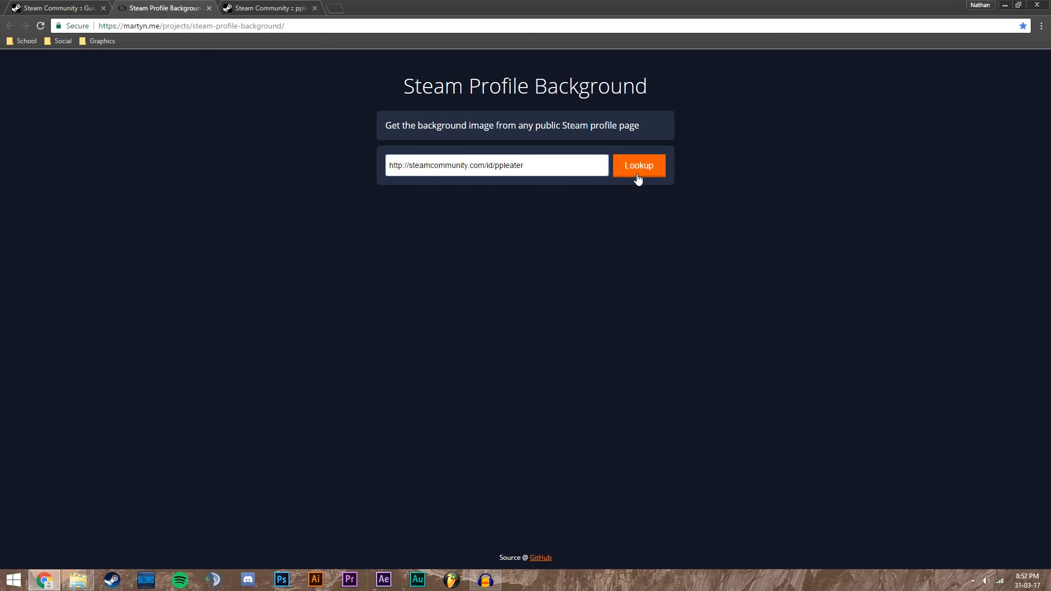
click(639, 165)
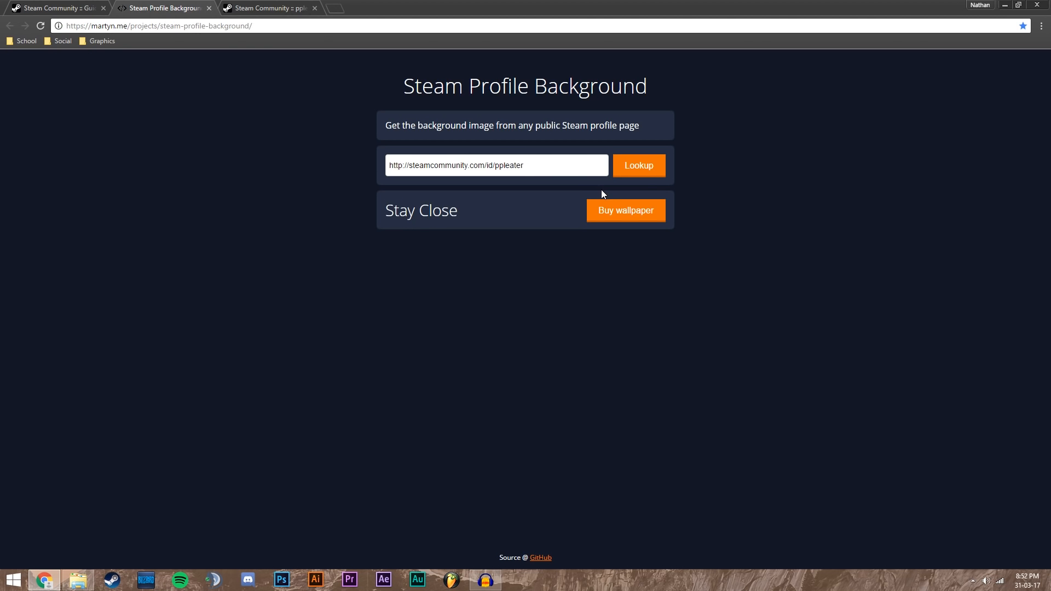
- Search the market for Stay Close backgrounds and view the Journey listing, 20 for sale from $1.07
click(638, 166)
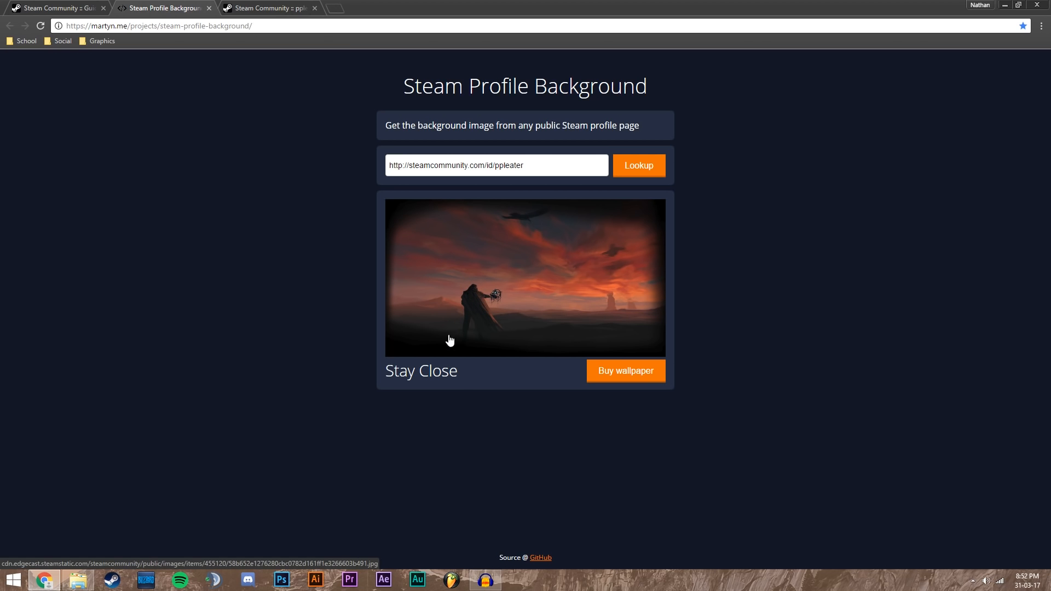
click(625, 372)
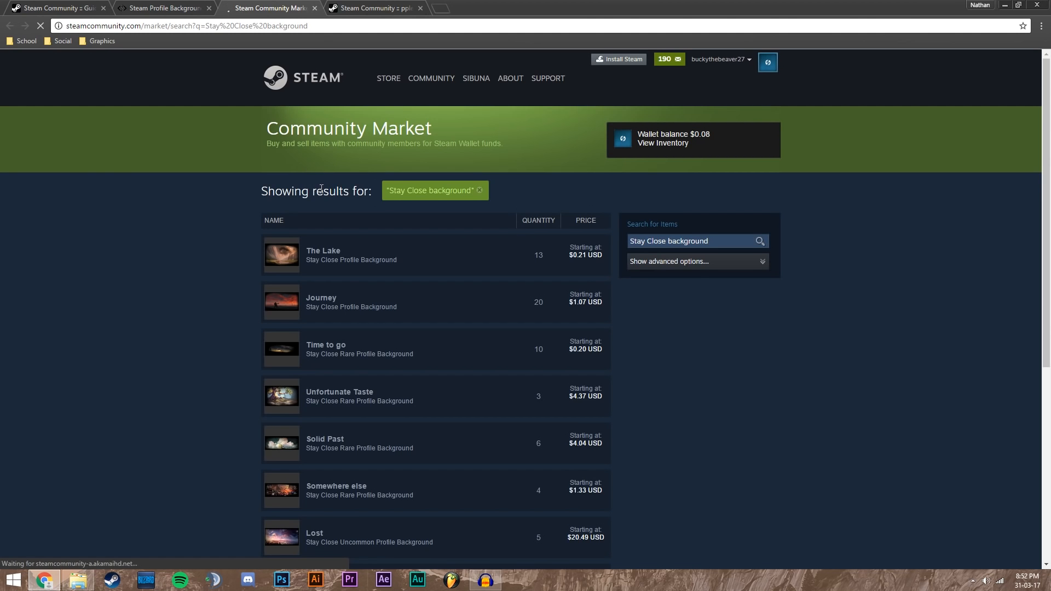
scroll(down, 3)
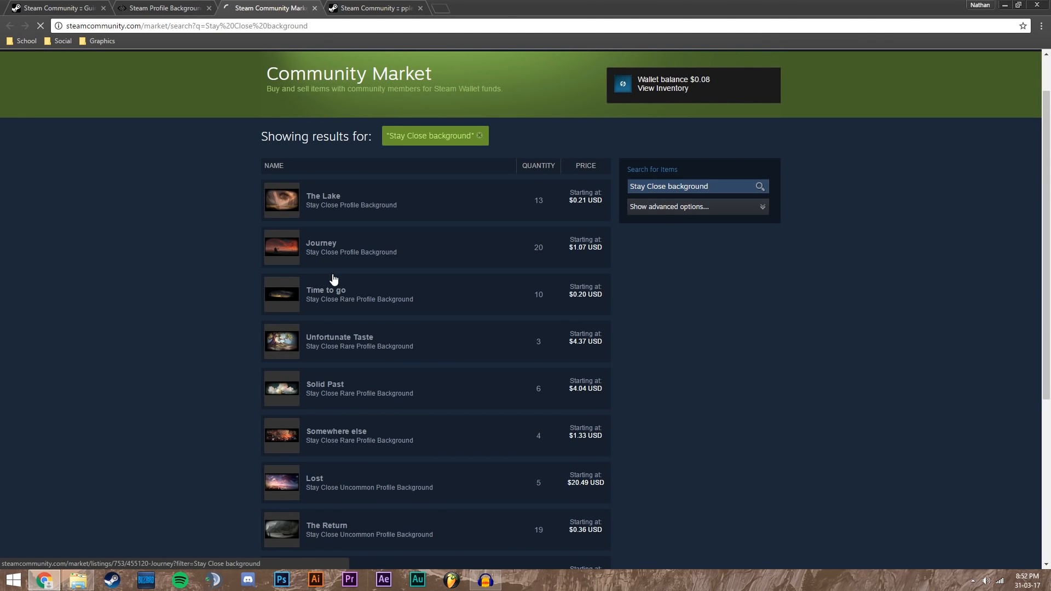
click(321, 243)
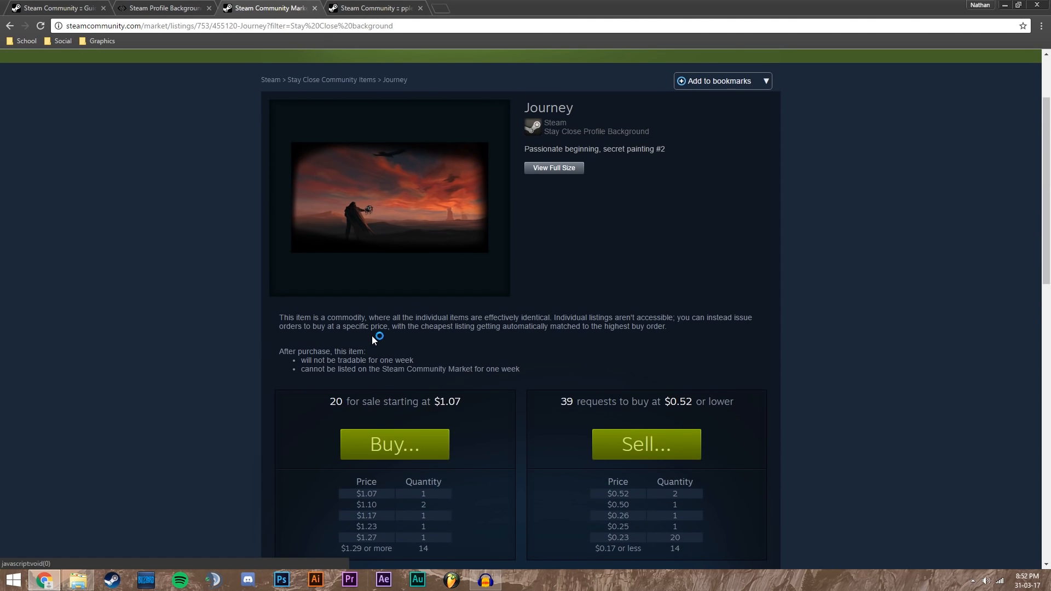
scroll(up, 3)
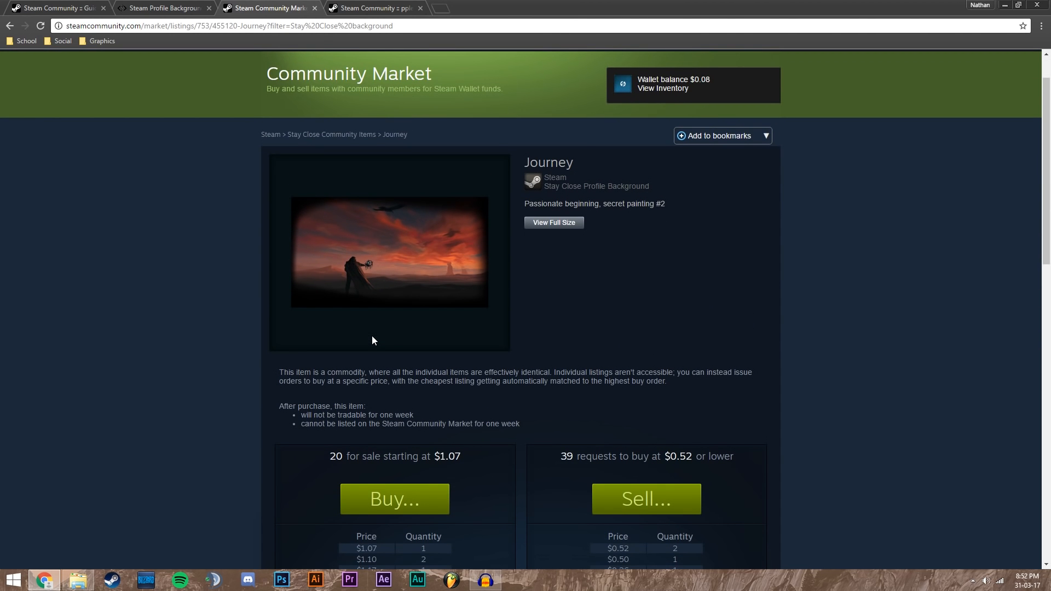
mouse_move(376, 344)
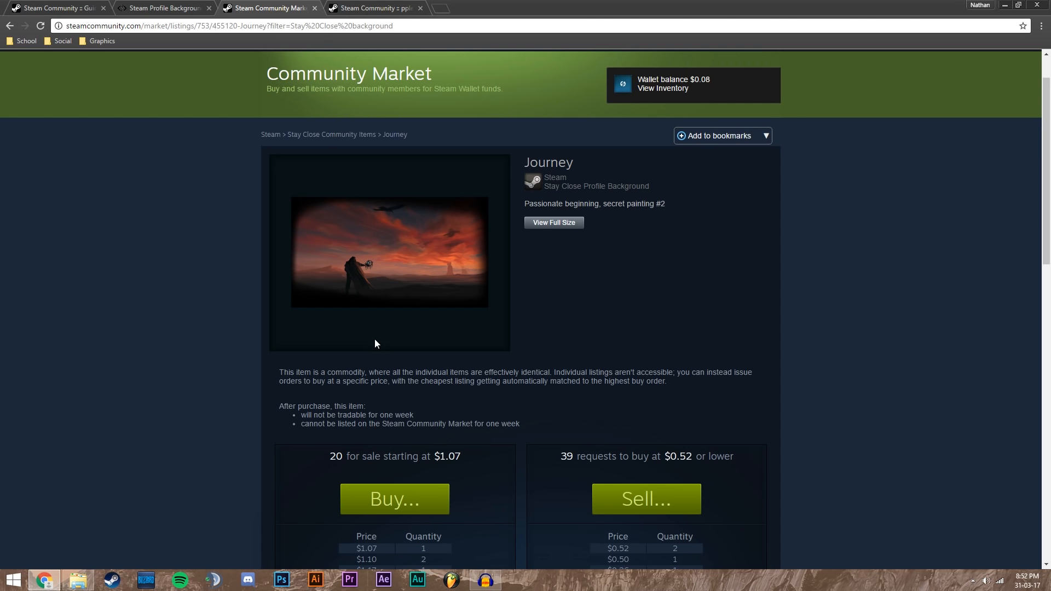
mouse_move(356, 287)
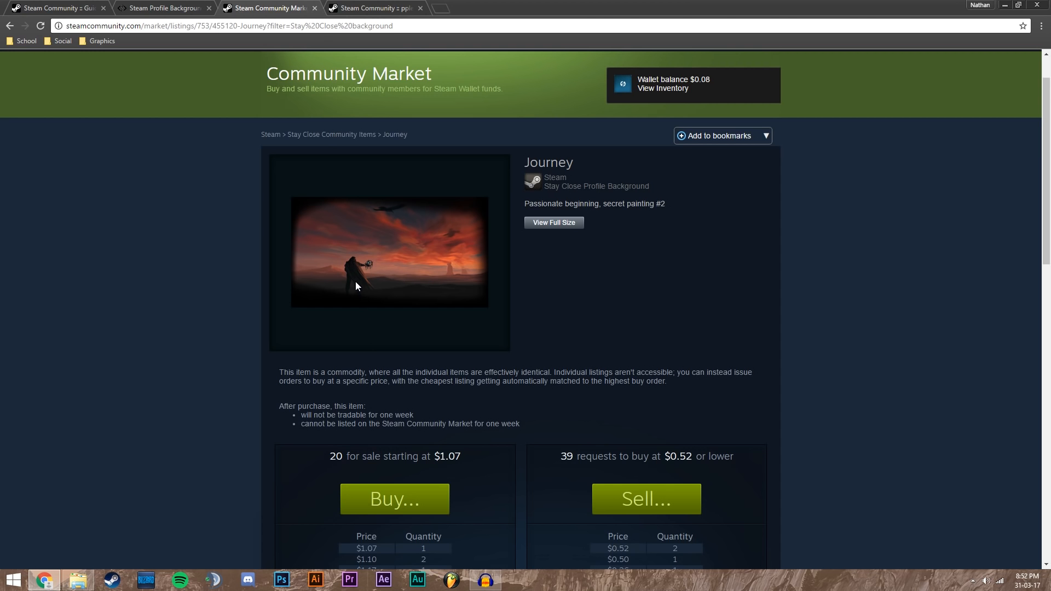
mouse_move(297, 142)
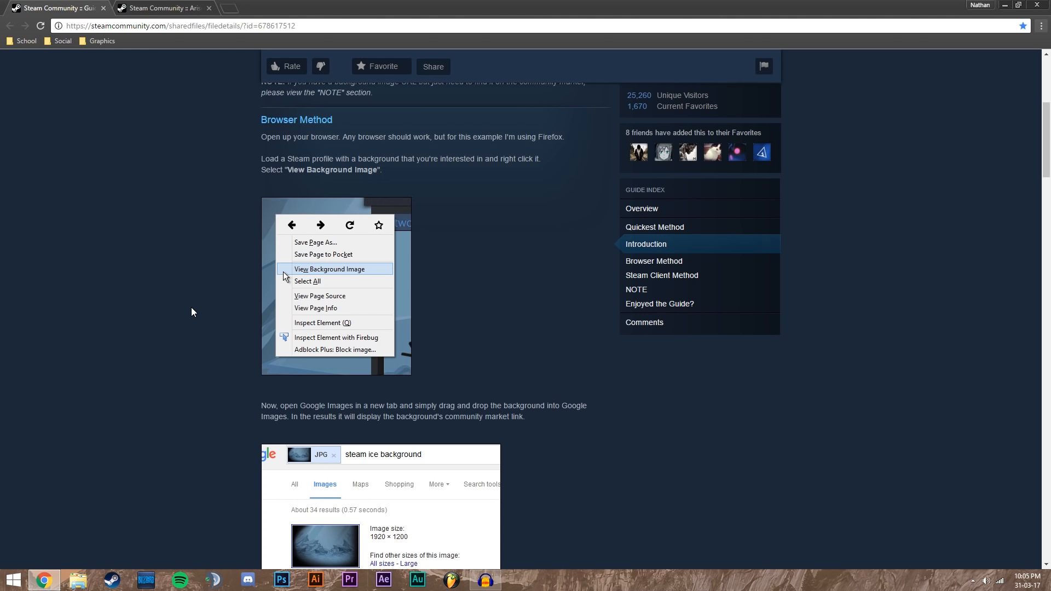
- Go to the Arise profile with the Joker background and view its page source
click(161, 8)
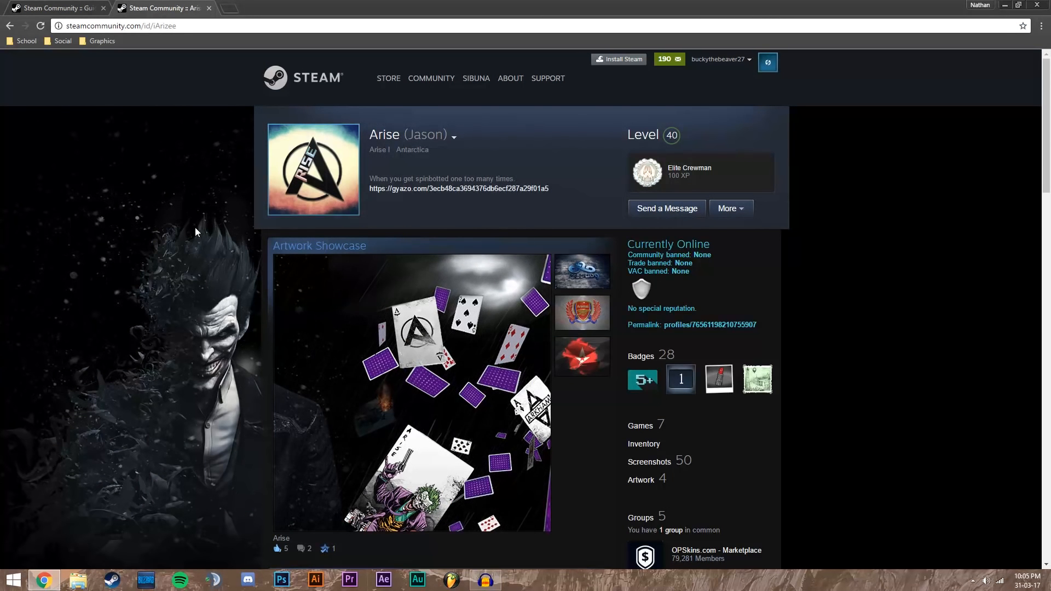
mouse_move(204, 269)
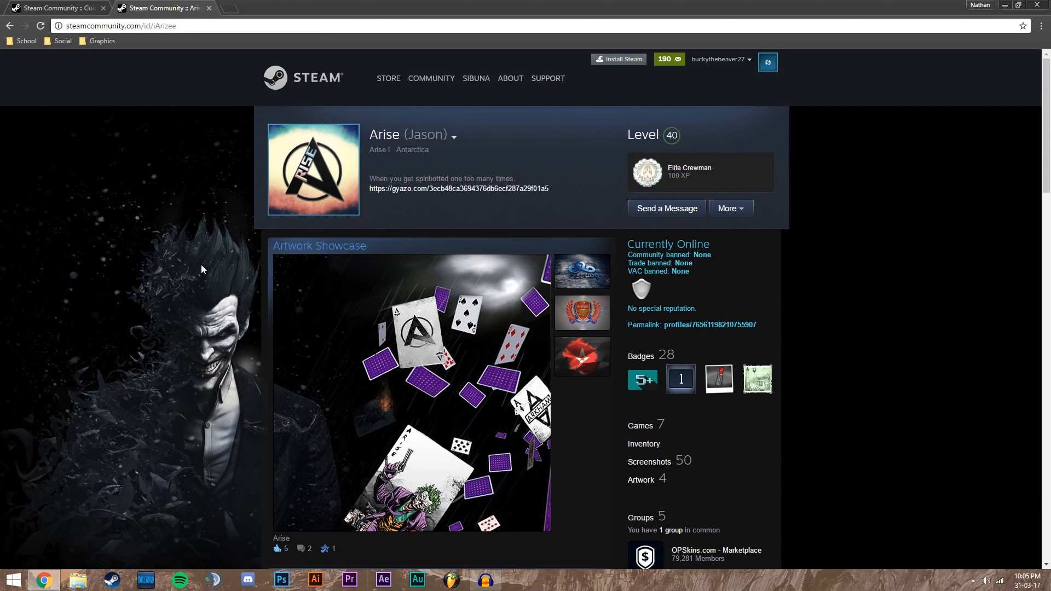
mouse_move(200, 311)
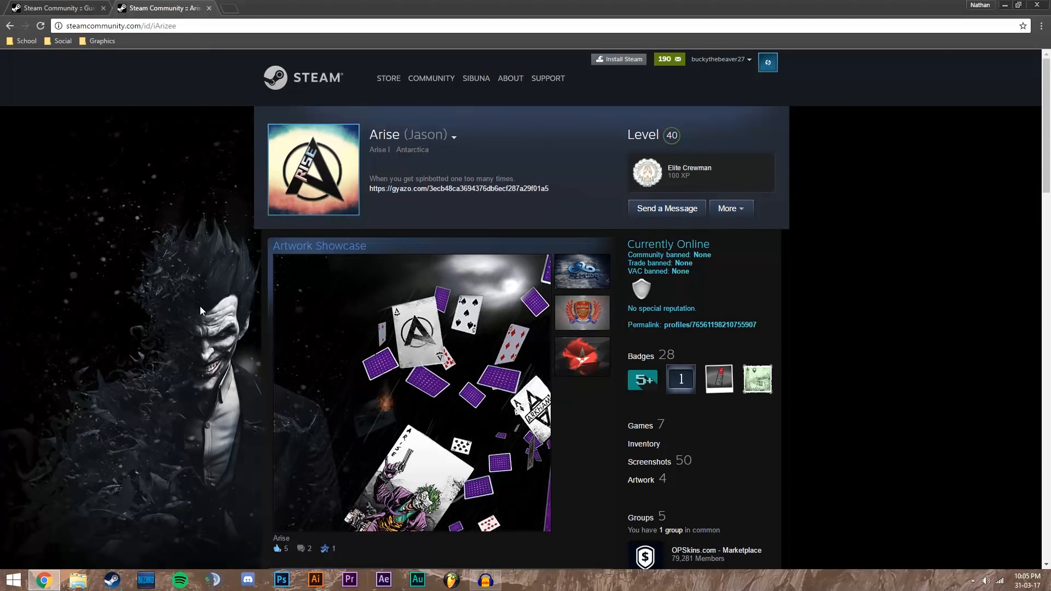
right_click(205, 316)
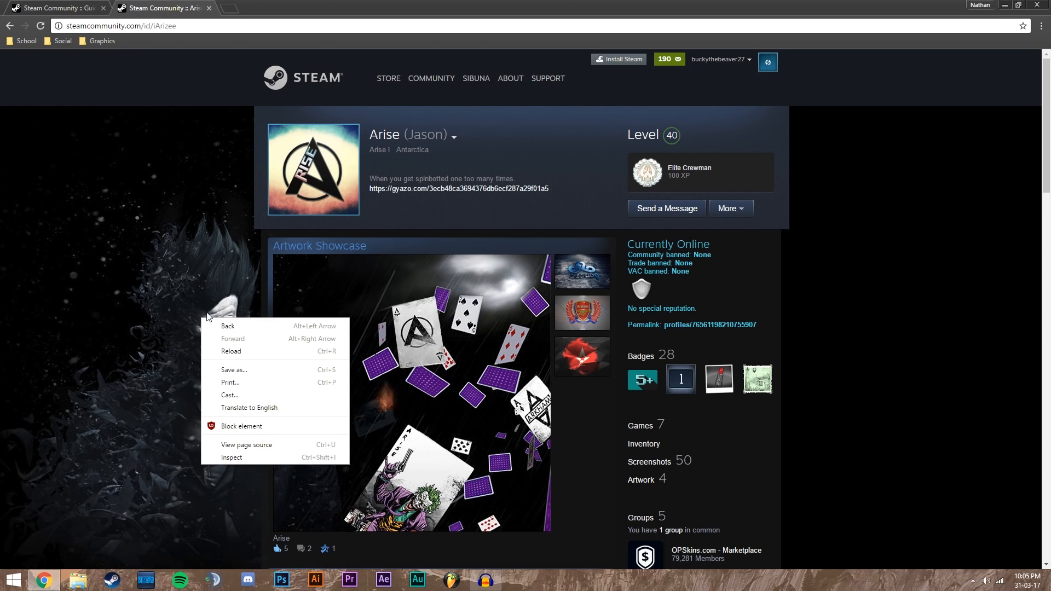
click(246, 444)
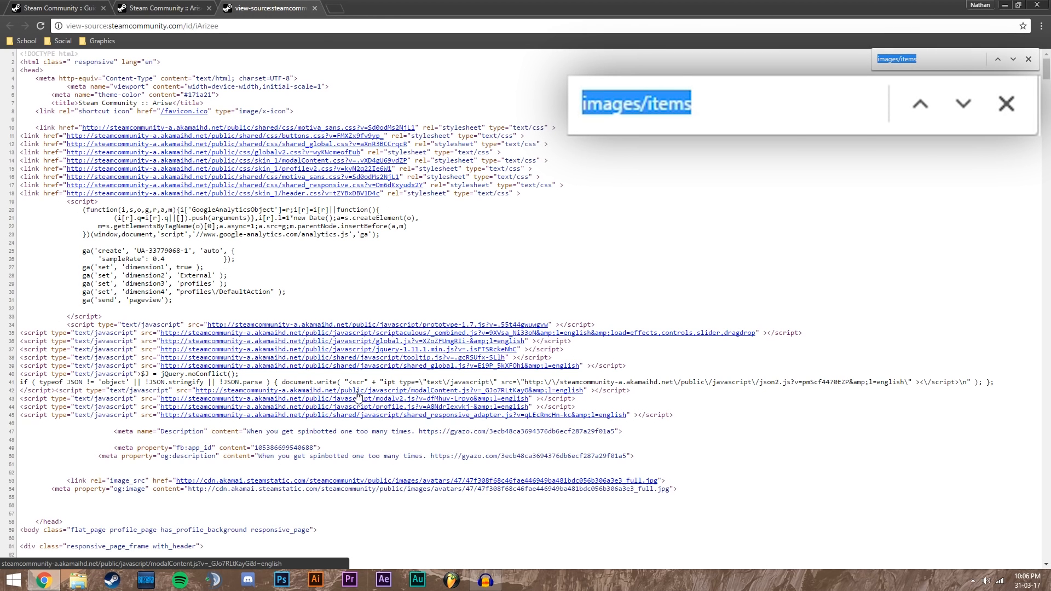
- Find 'public/images/items' in the source and select the Joker background URL under 209000
text(public/image)
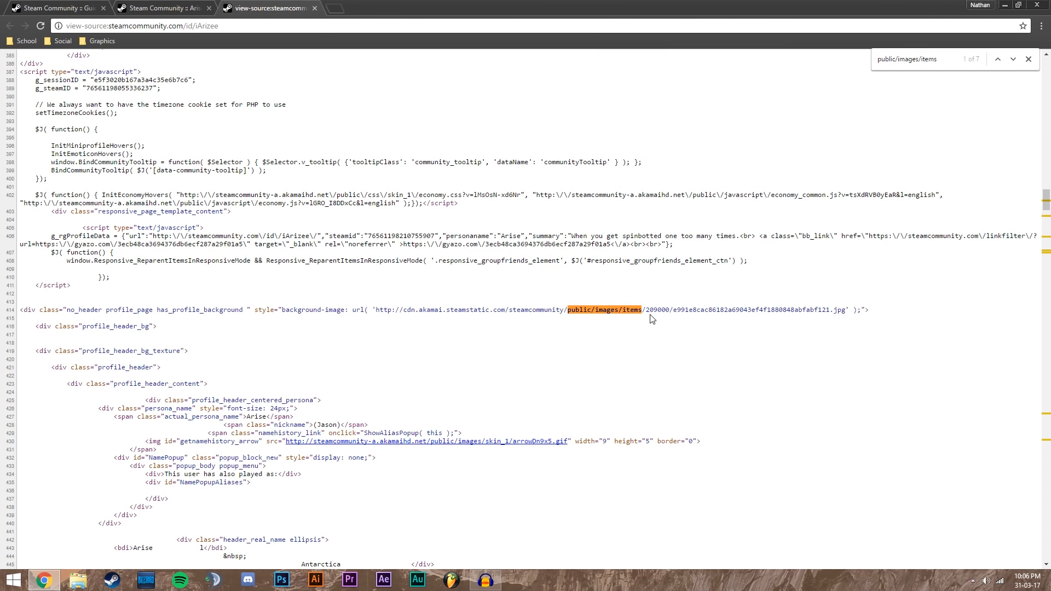
double_click(657, 310)
text(store.steampowered.com/)
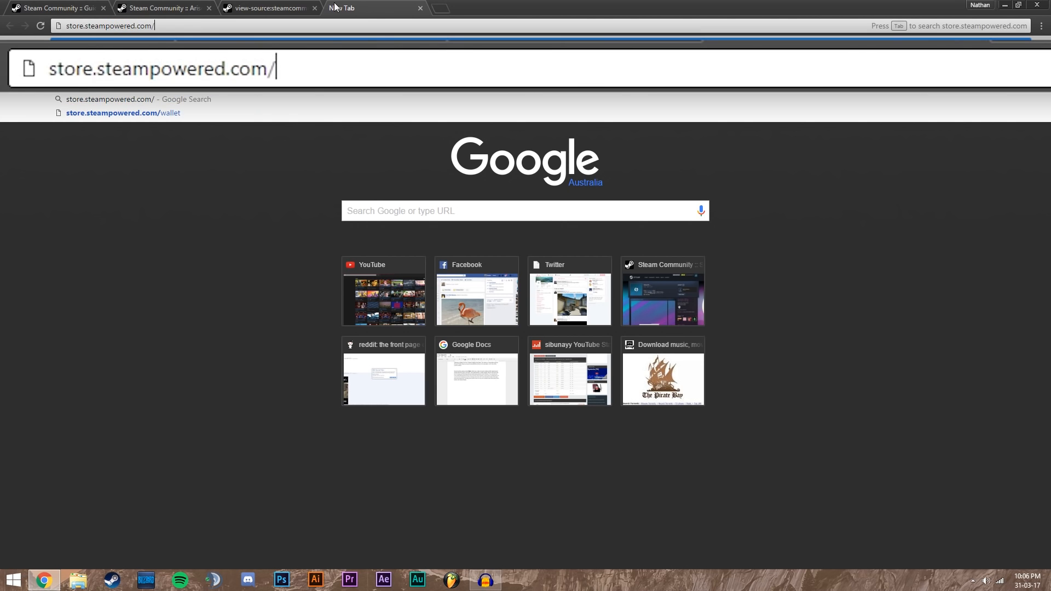
- Visit store.steampowered.com/app/209000 and select the Batman™: Arkham Origins title
text(app/209000)
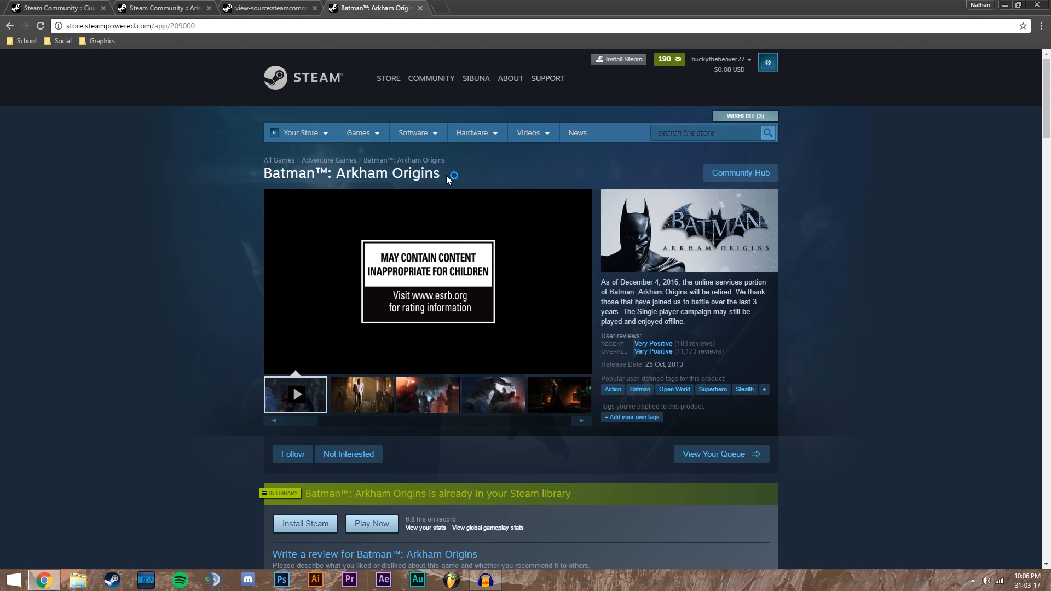
click(472, 133)
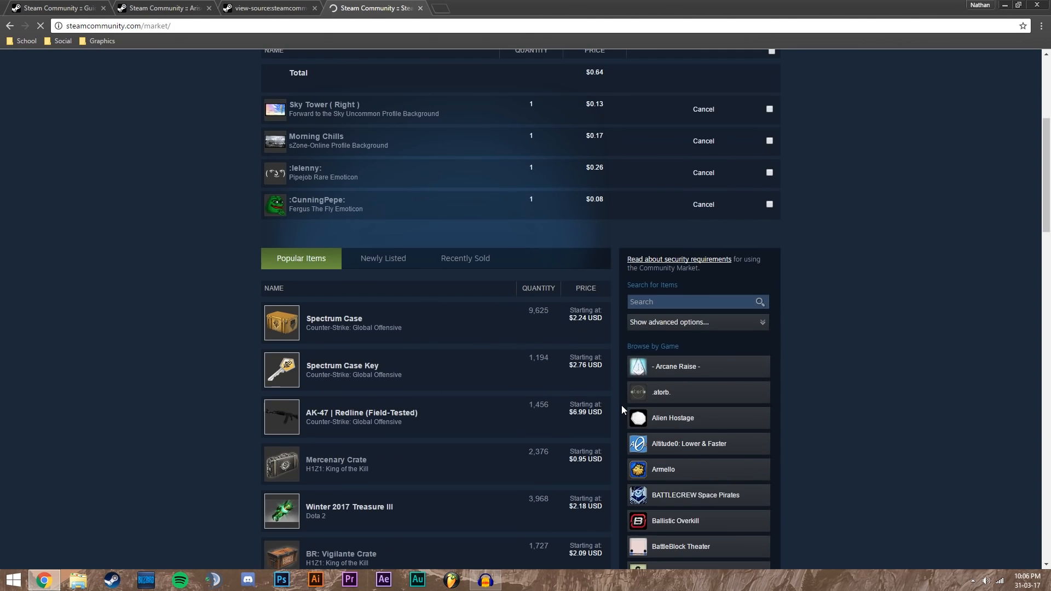
- Search the market for Batman™: Arkham Origins and view the Batman (Profile Background) listing, from $0.09
text(Batman™: Arkham Origins)
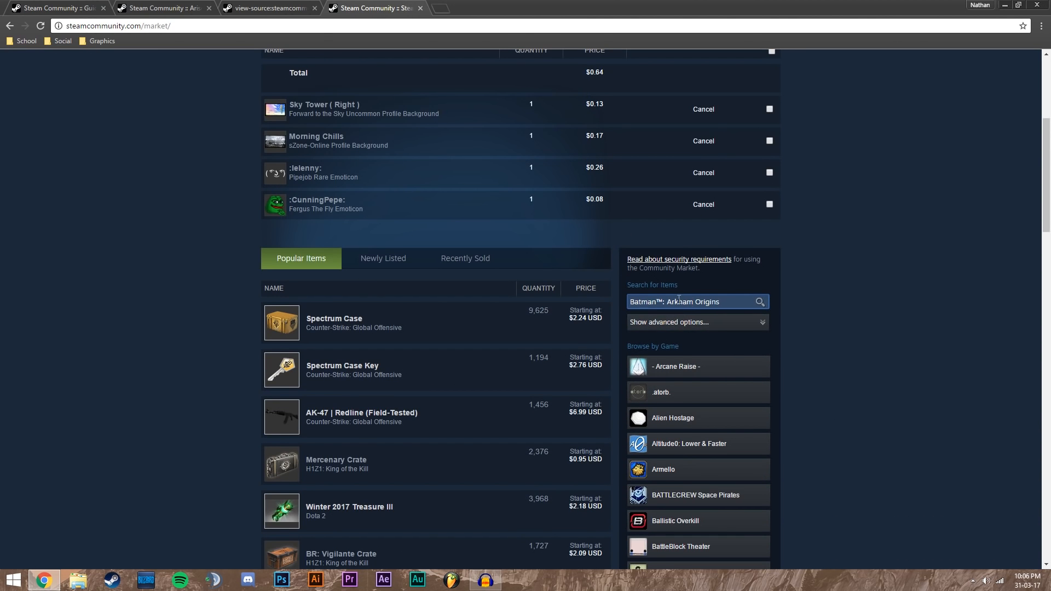
click(758, 302)
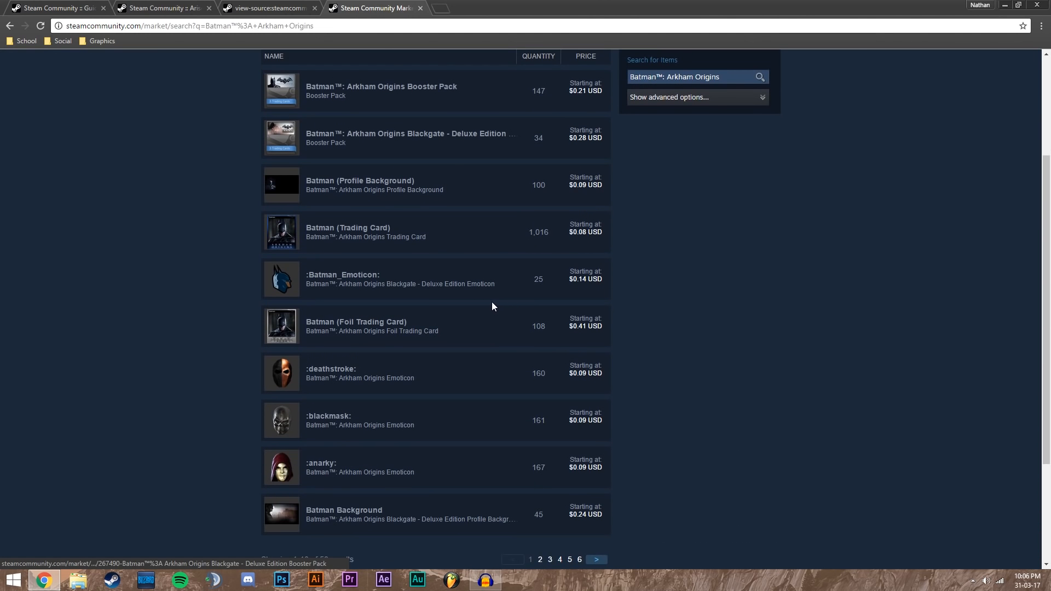
click(359, 184)
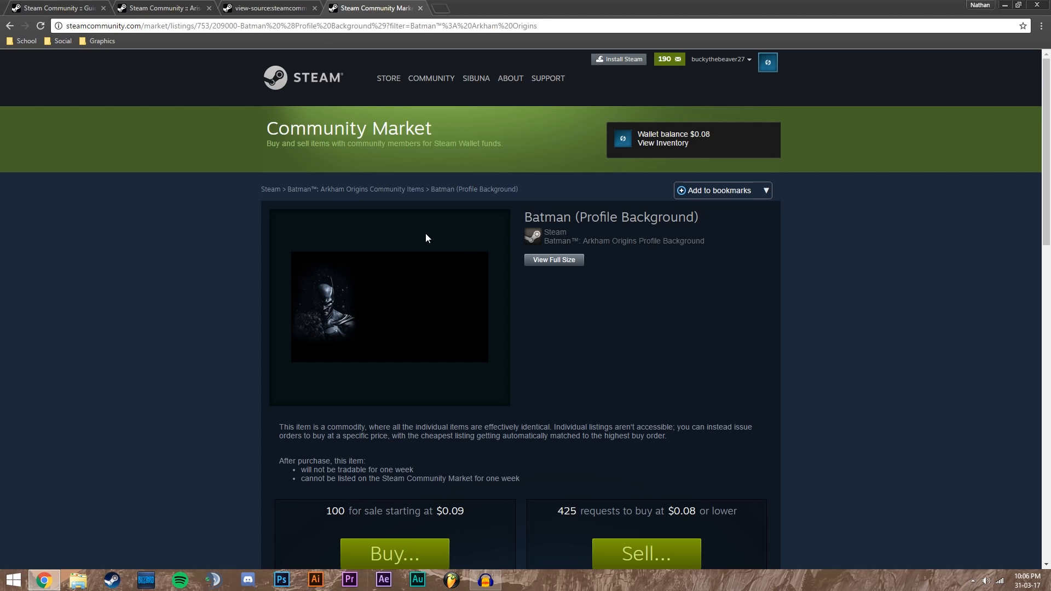
mouse_move(409, 234)
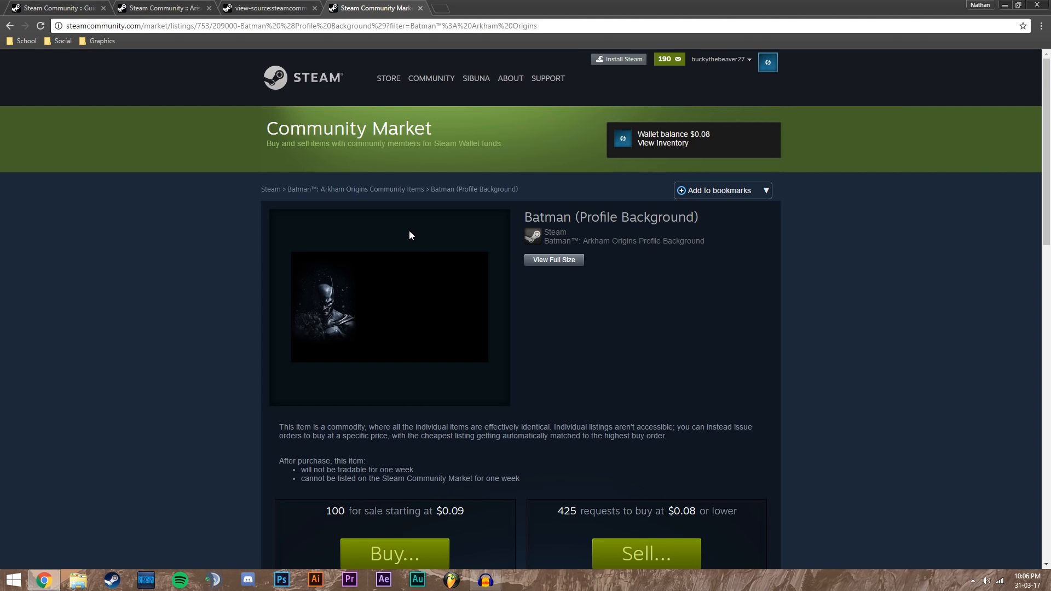
mouse_move(287, 27)
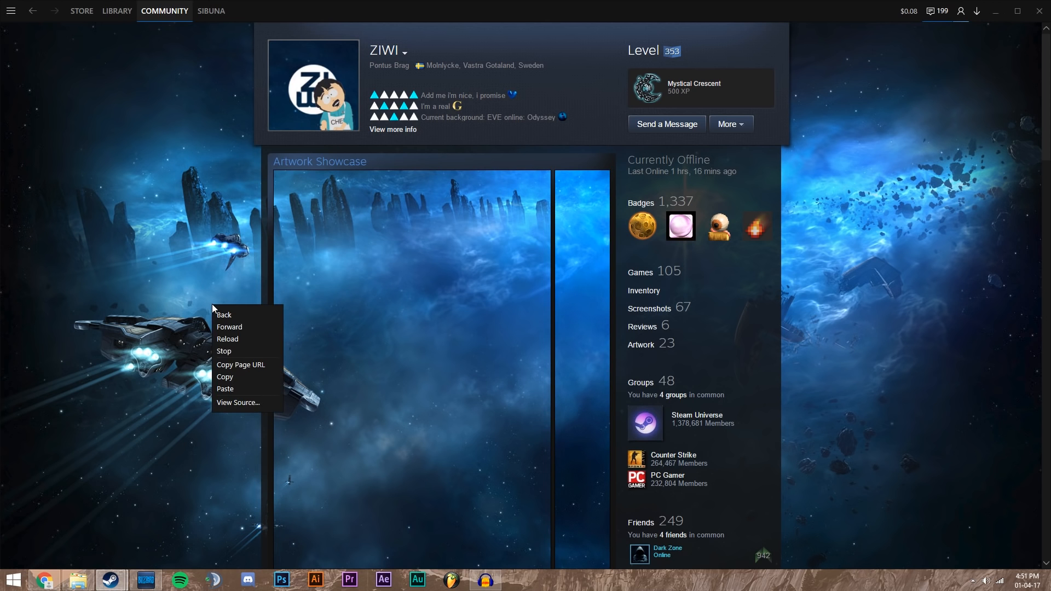
mouse_move(237, 403)
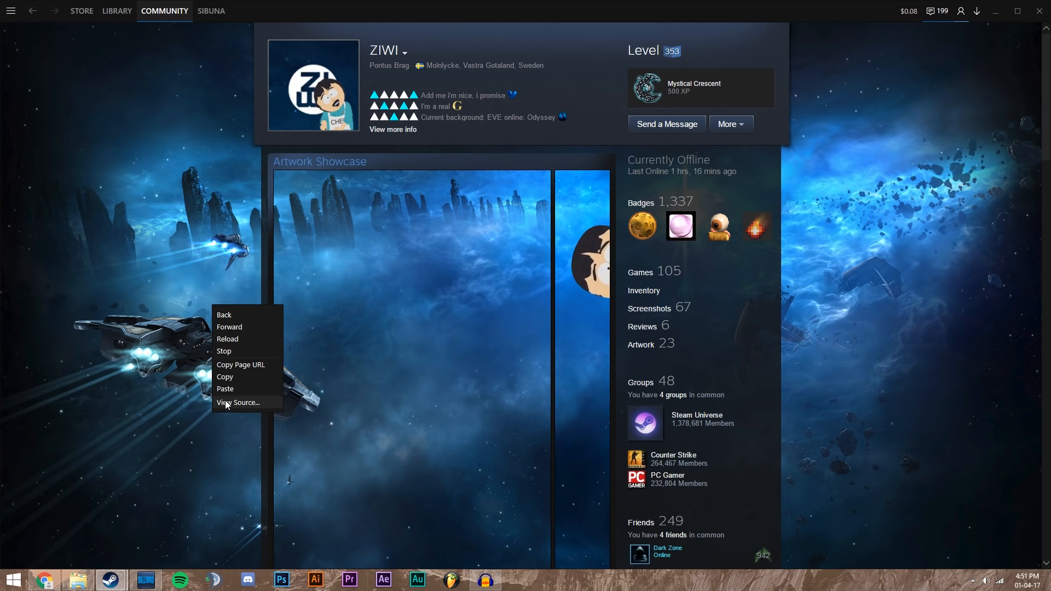
- View the second profile's source in the Steam client and select app ID 8500 from its images/items path
click(240, 402)
text(public/)
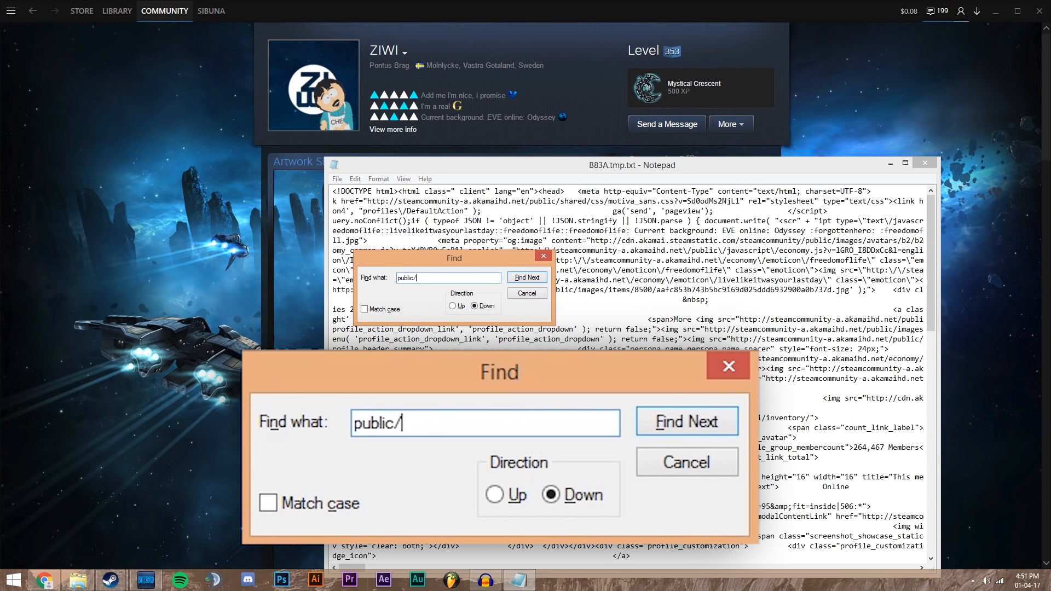
text(image/ite)
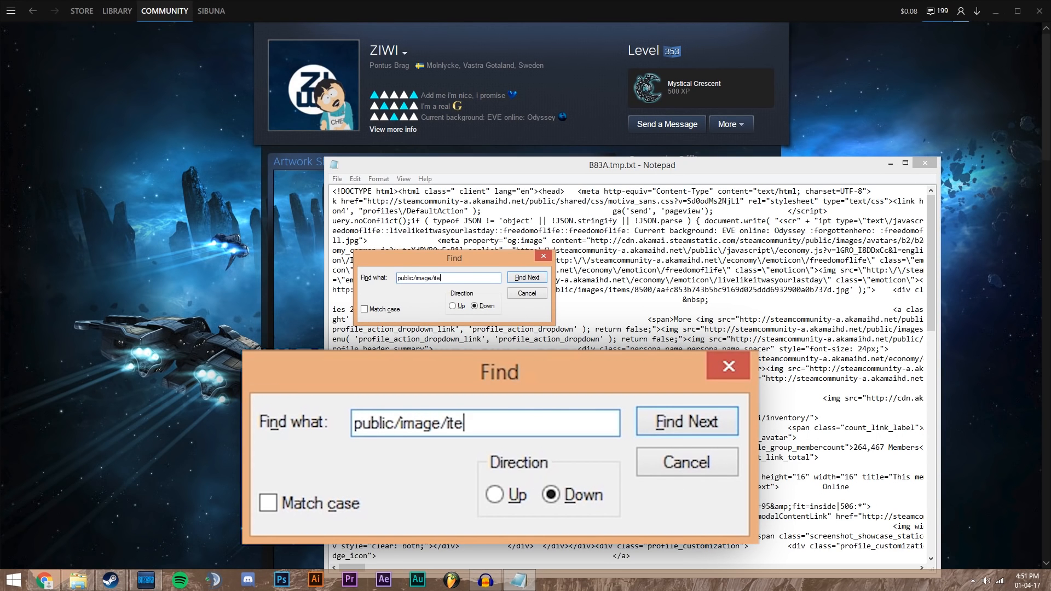
text(ms)
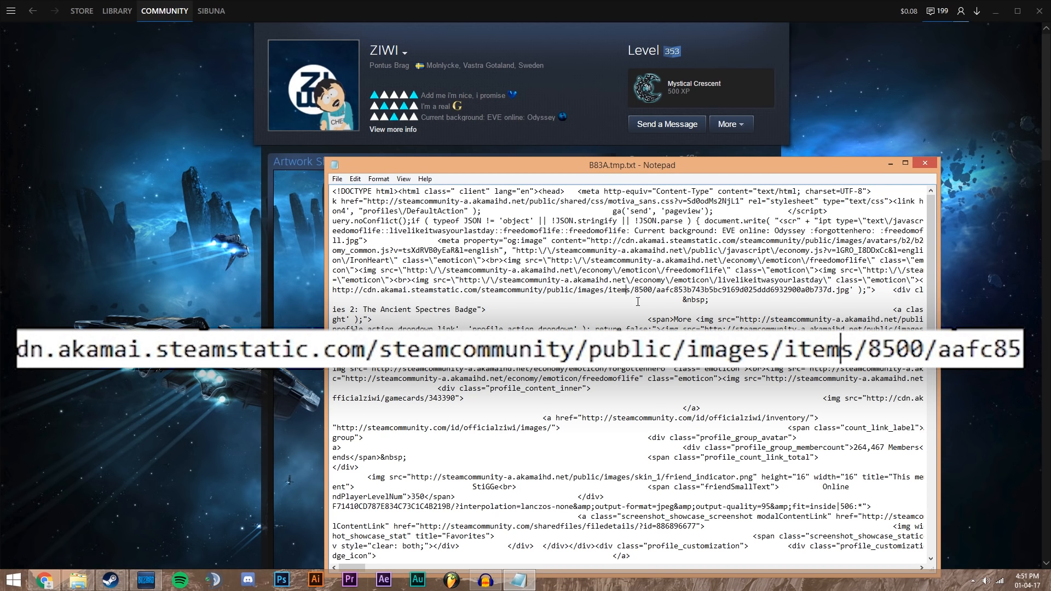
double_click(641, 289)
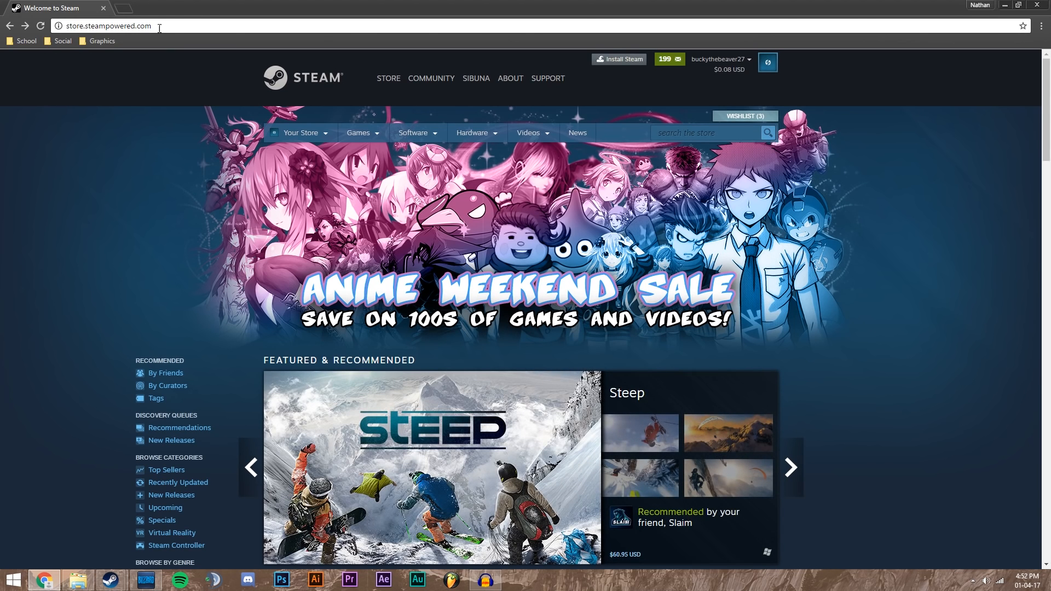
mouse_move(200, 30)
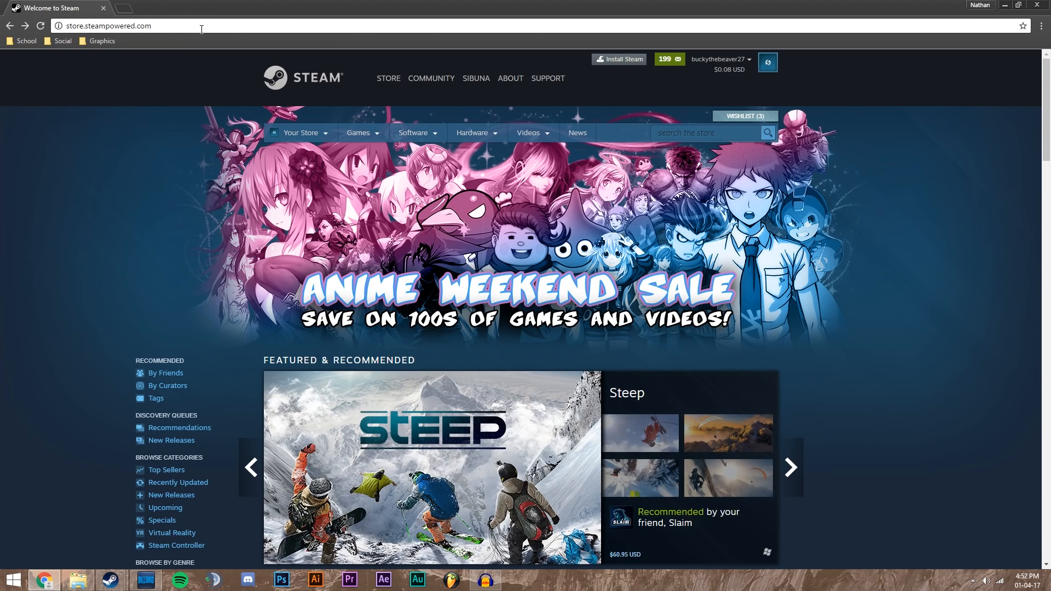
- Visit store.steampowered.com/app/8500 and select the EVE Online title
text(/app/8500)
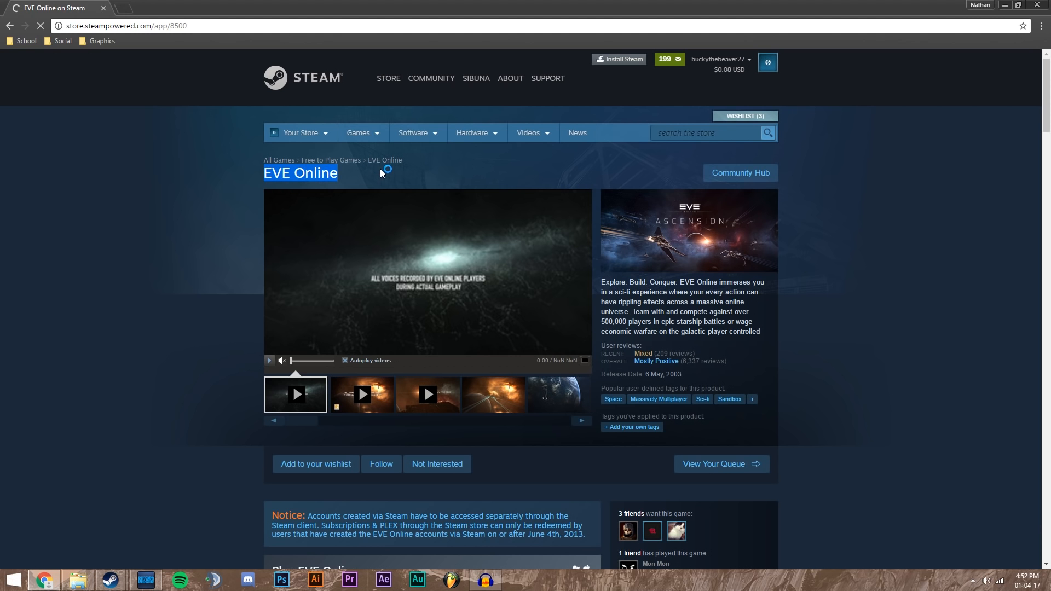
click(431, 77)
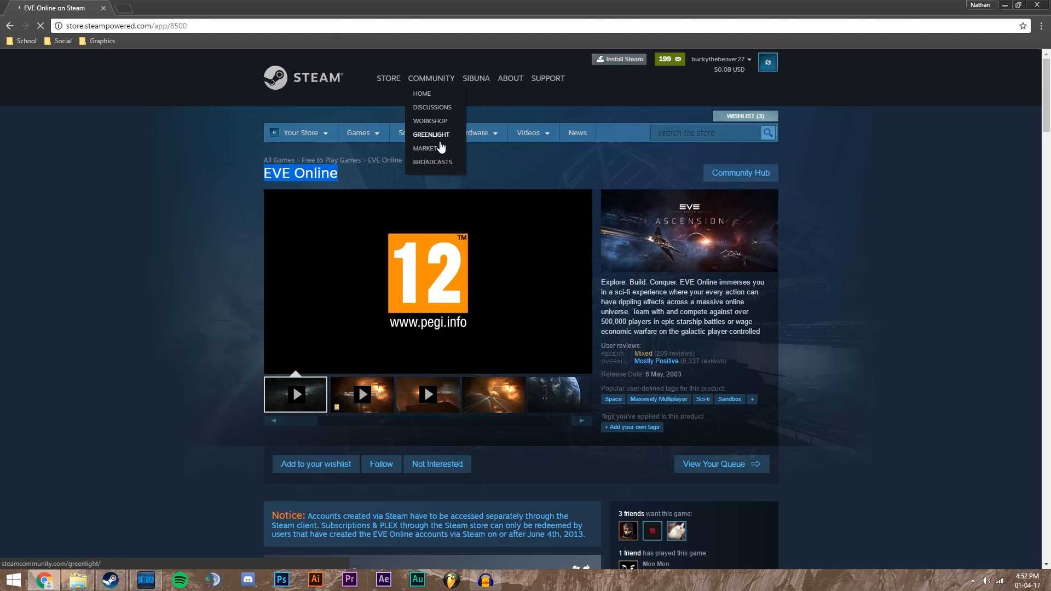
- Search the Community Market for EVE Online and view the EVE Online: Odyssey background listing
click(425, 148)
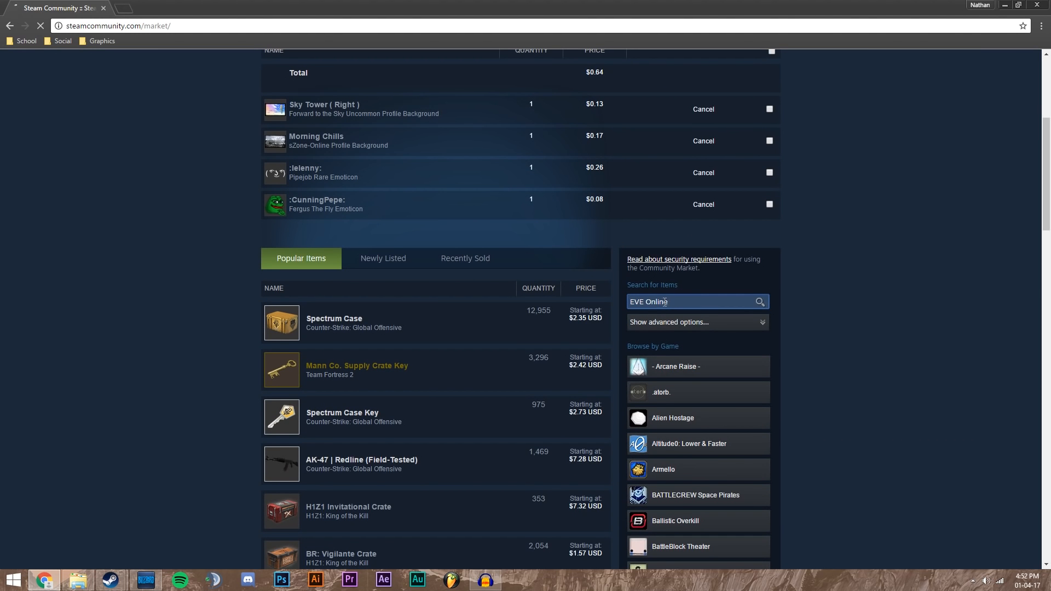
click(757, 302)
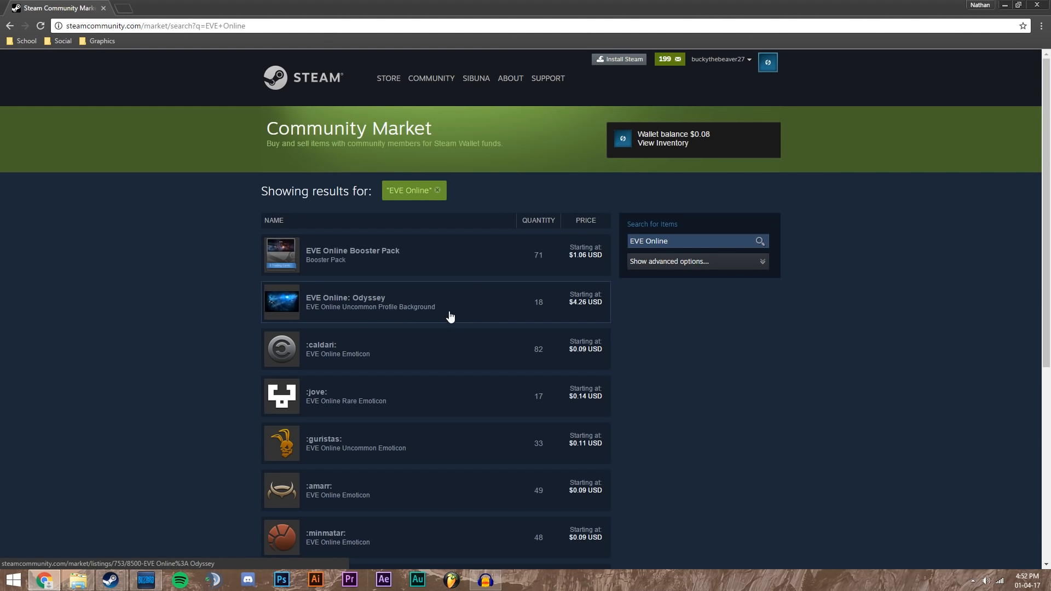
click(345, 303)
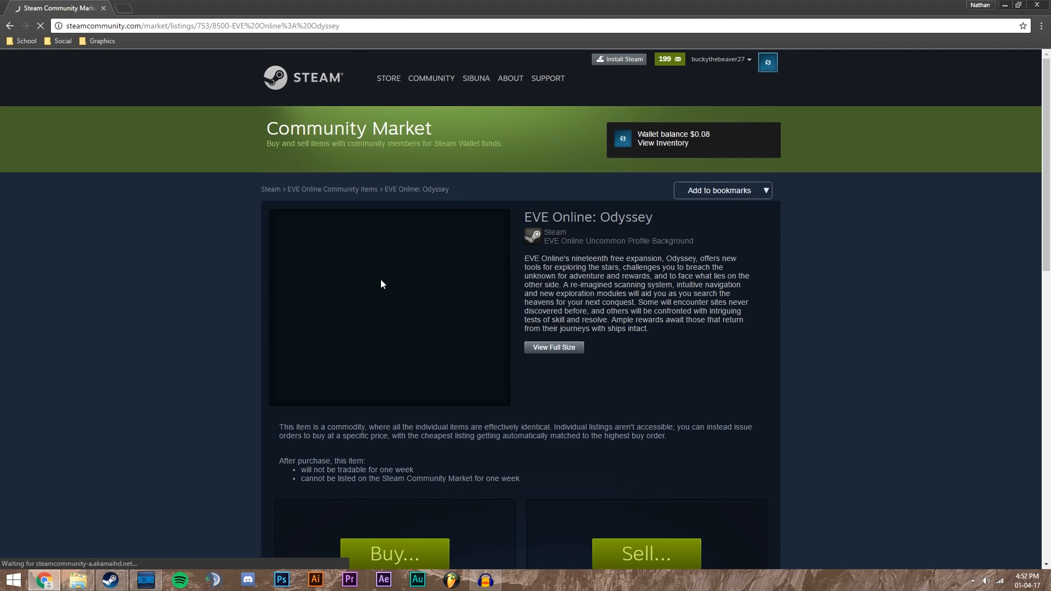